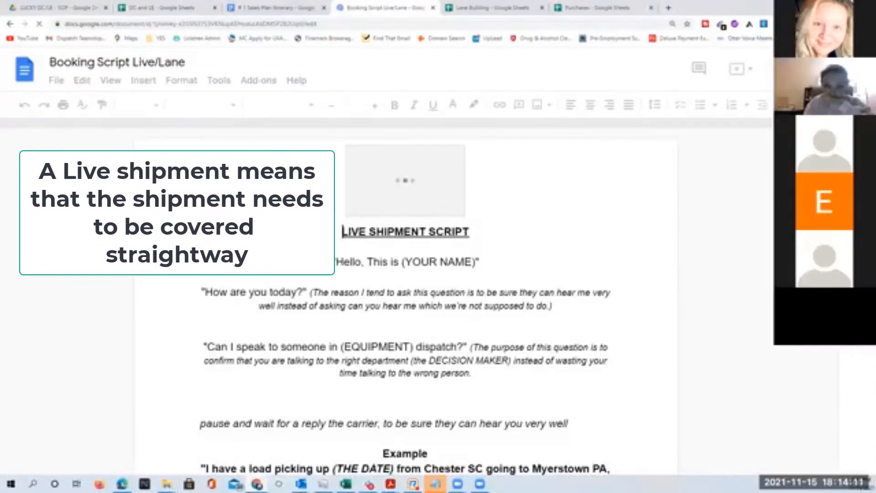
Step: Bring the Lane Building Script opening and purpose note into view
scroll(down, 3)
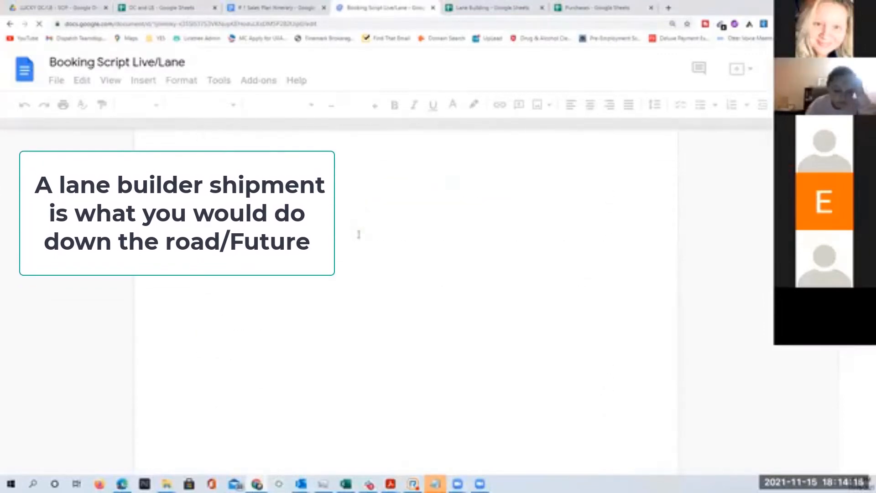
scroll(down, 3)
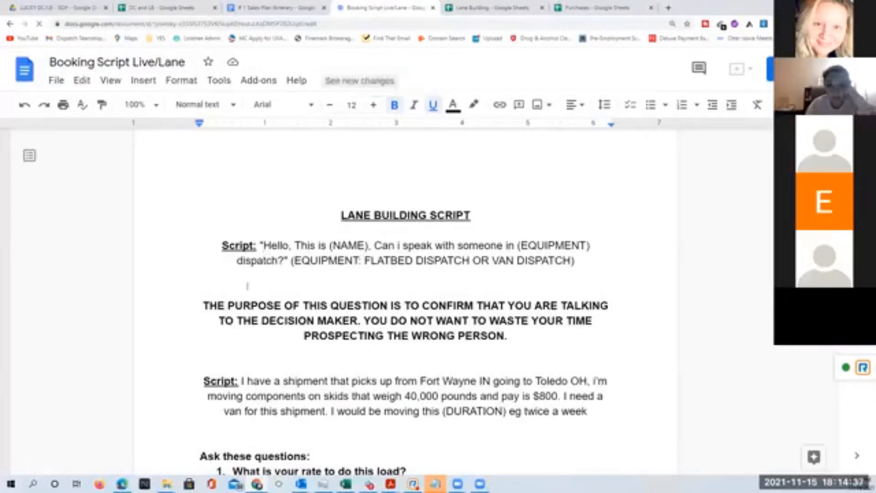
Step: Review the lane building questions, then switch to the DC and LB carrier spreadsheet
scroll(down, 3)
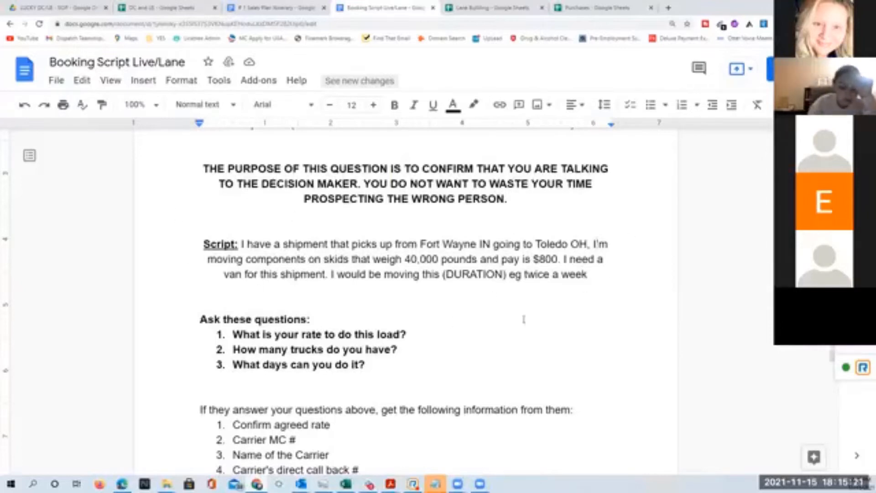
click(155, 7)
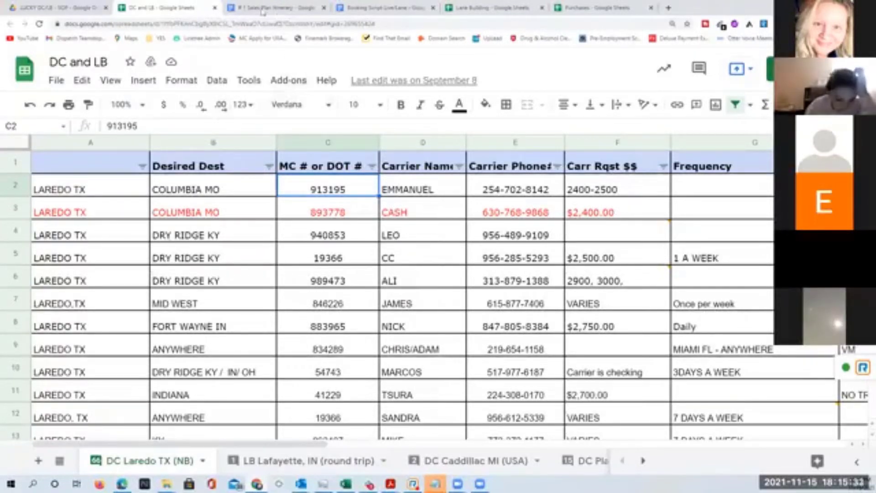
Step: Switch to the # 1 Sales Plan Itinerary document
click(272, 7)
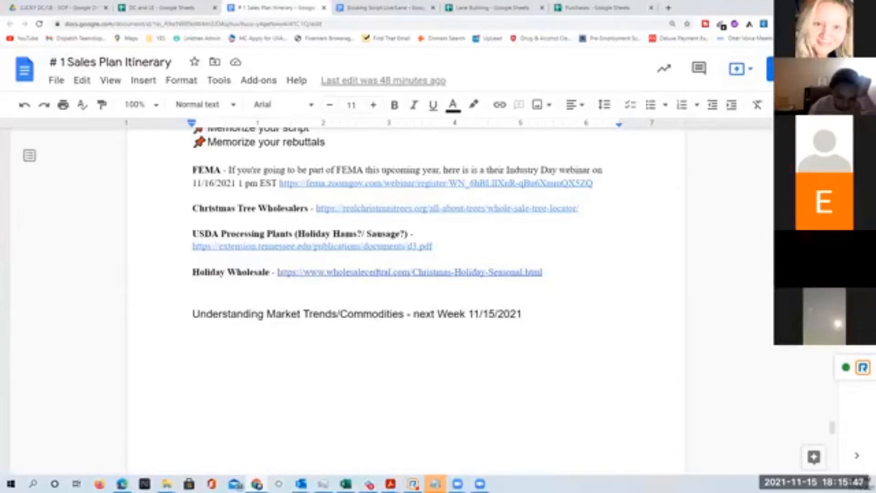
Step: Bring the Week # 7 Replay page "Why is it so hard to find carriers?" into view
scroll(down, 3)
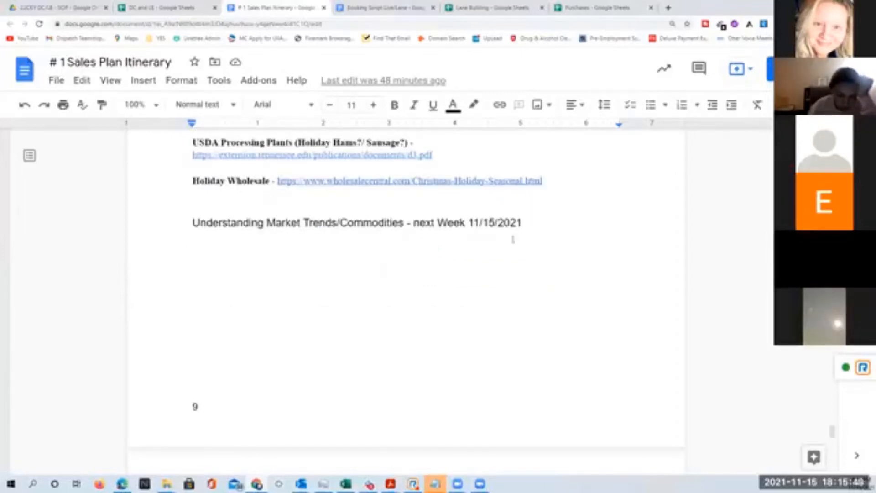
scroll(down, 3)
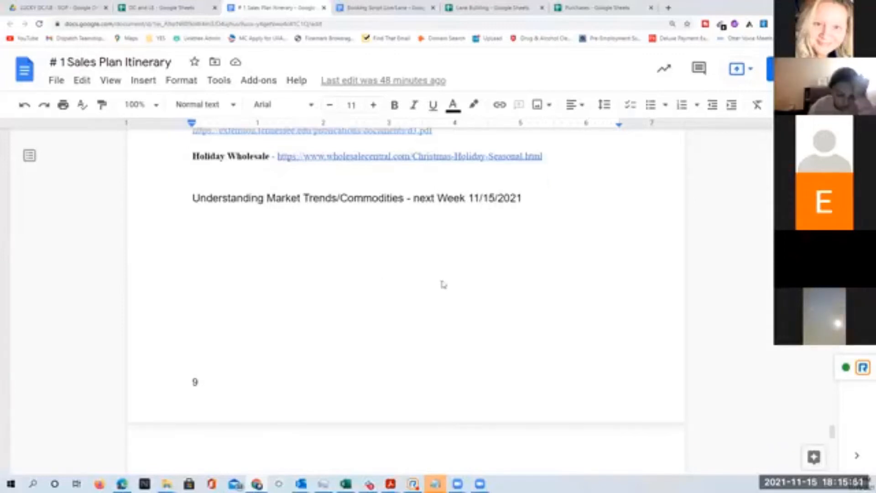
scroll(down, 3)
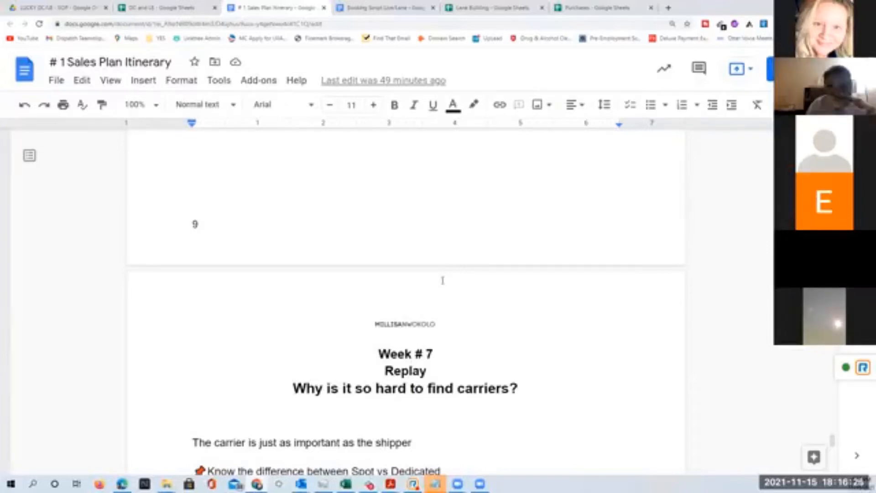
Step: Bring the Week # 7 carrier tips bullet list into view
scroll(down, 3)
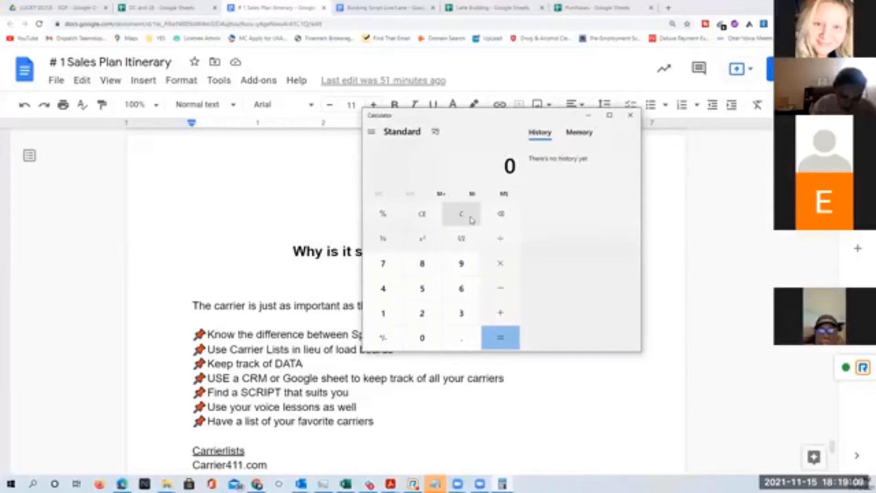
Step: Compute 5000×0.15 = 750, 5000×0.03 = 150, and 750−150 = 600 quick-pay profit
click(424, 289)
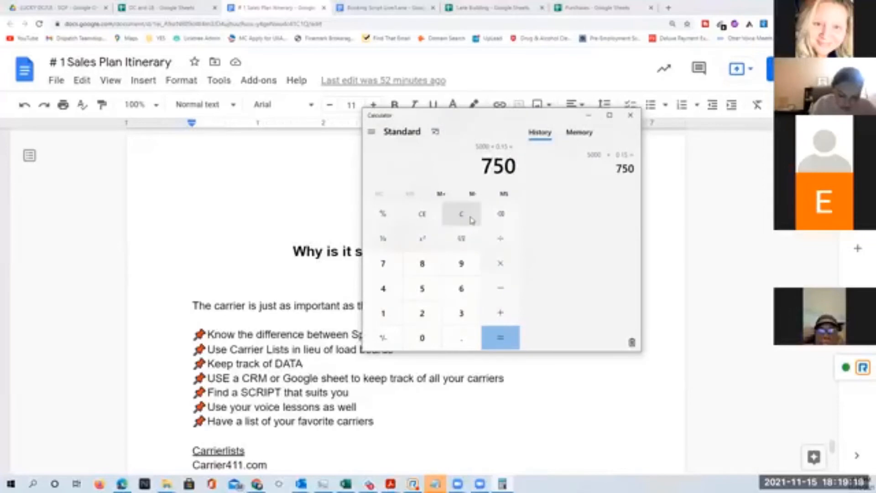
click(461, 214)
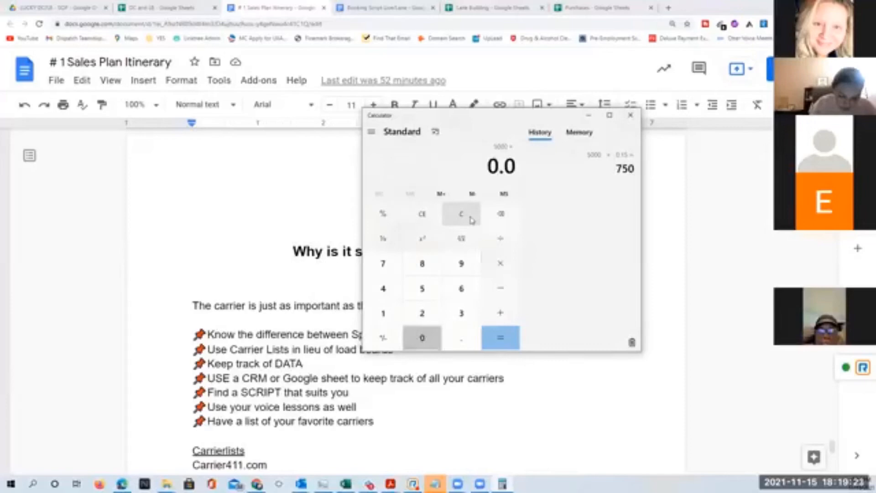
click(500, 338)
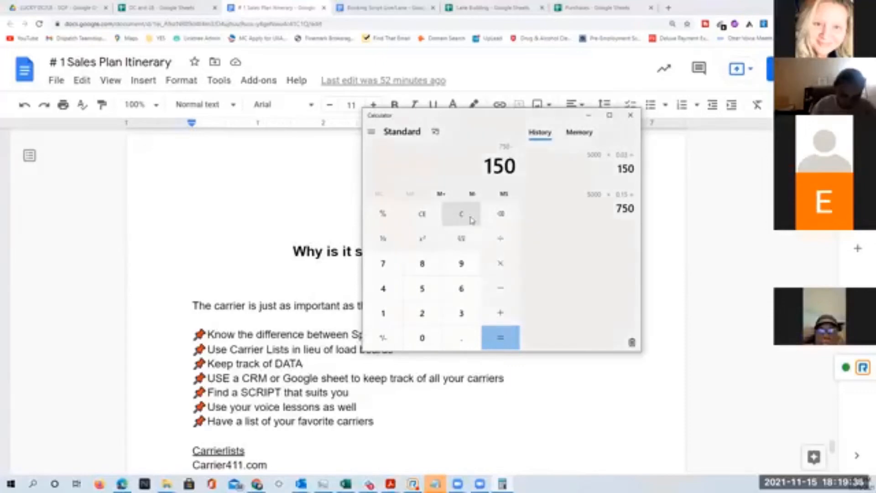
click(500, 336)
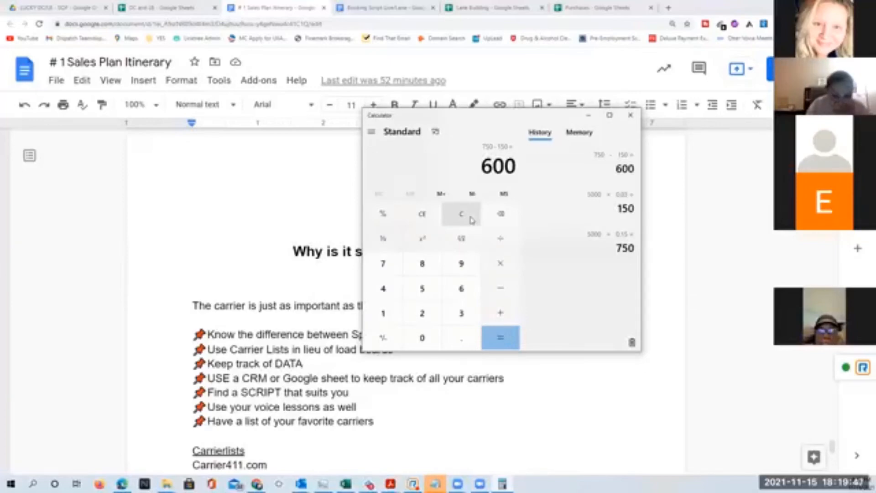
mouse_move(449, 115)
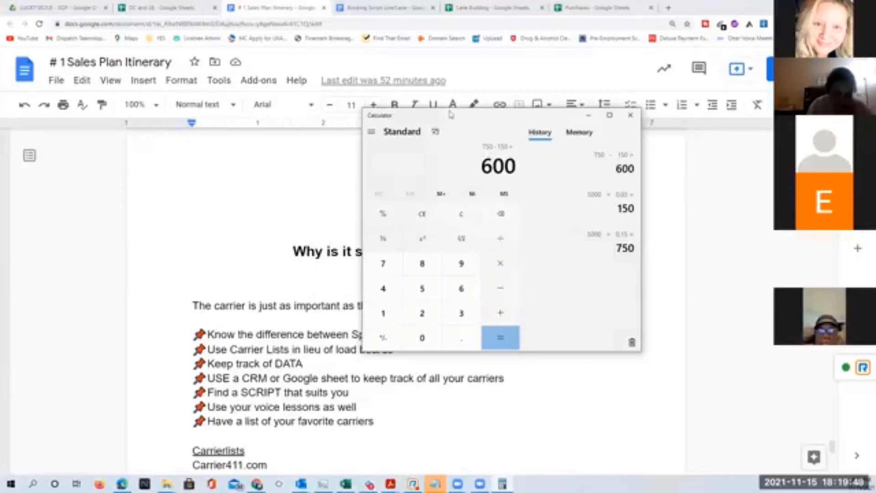
Step: Close the Calculator, returning to the Week #7 itinerary page
click(610, 116)
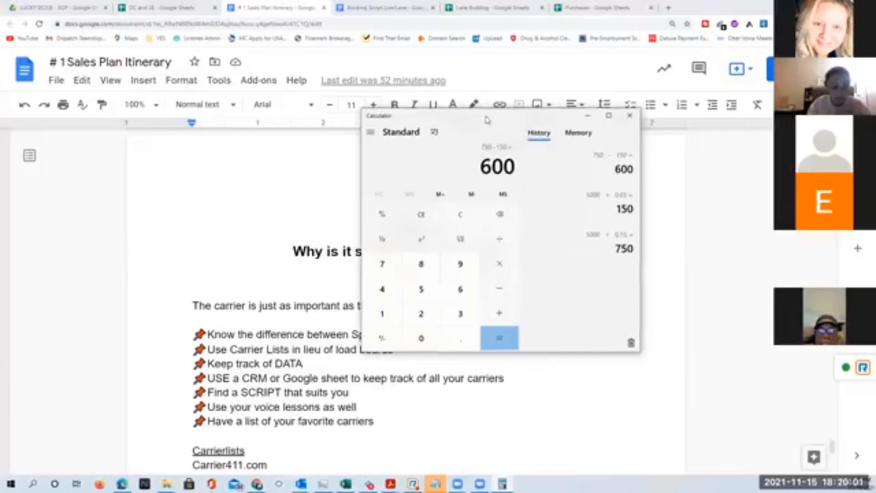
click(630, 116)
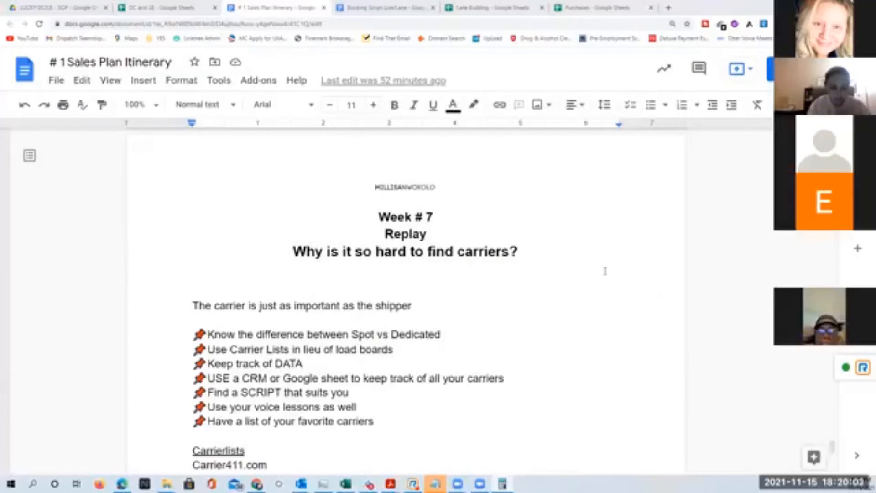